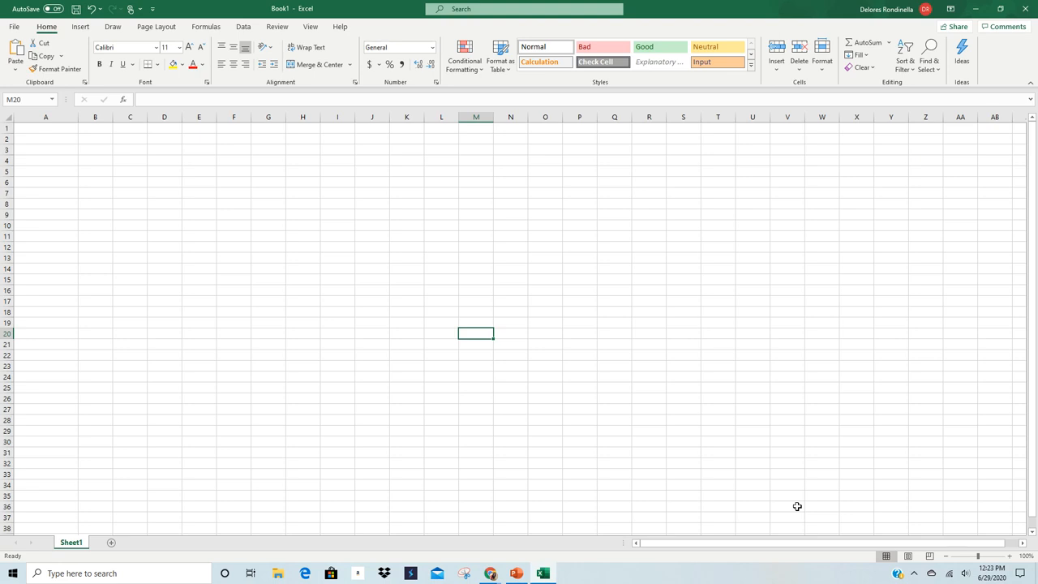
mouse_move(797, 497)
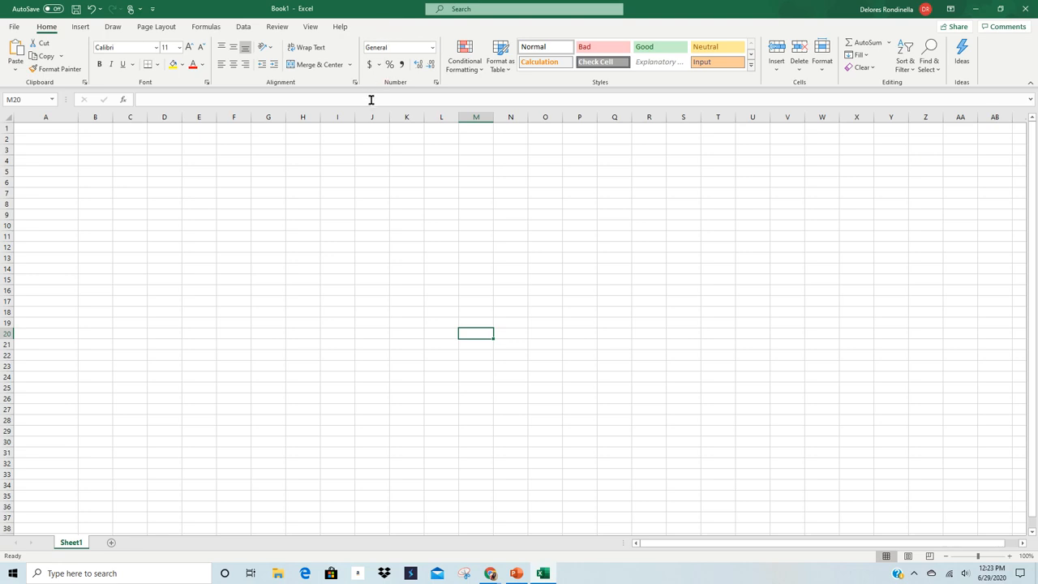
mouse_move(371, 99)
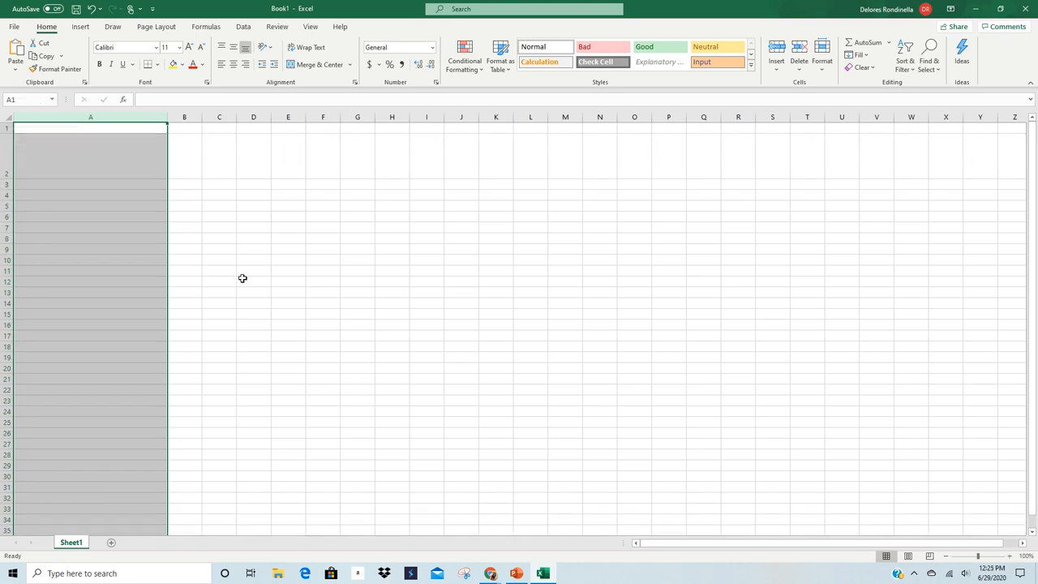
mouse_move(183, 144)
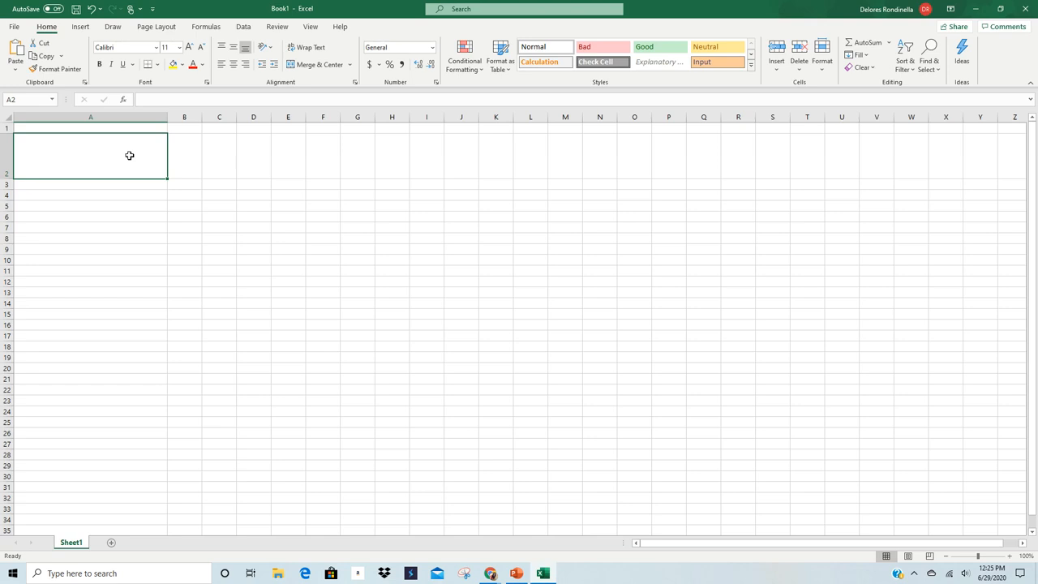
- Enter the word dog into cell A2 after resizing column A and row 2
type("dog")
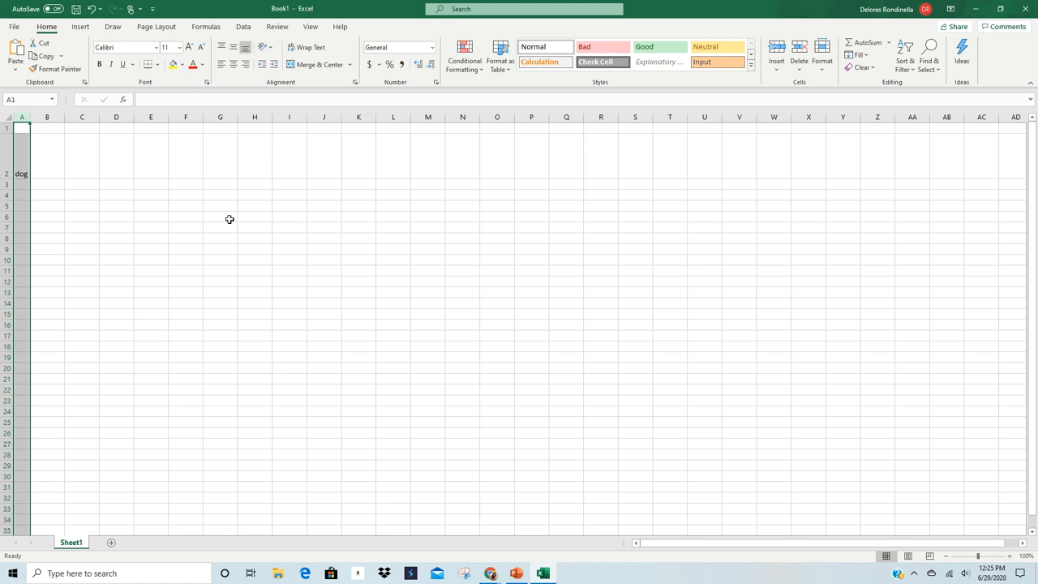
mouse_move(223, 210)
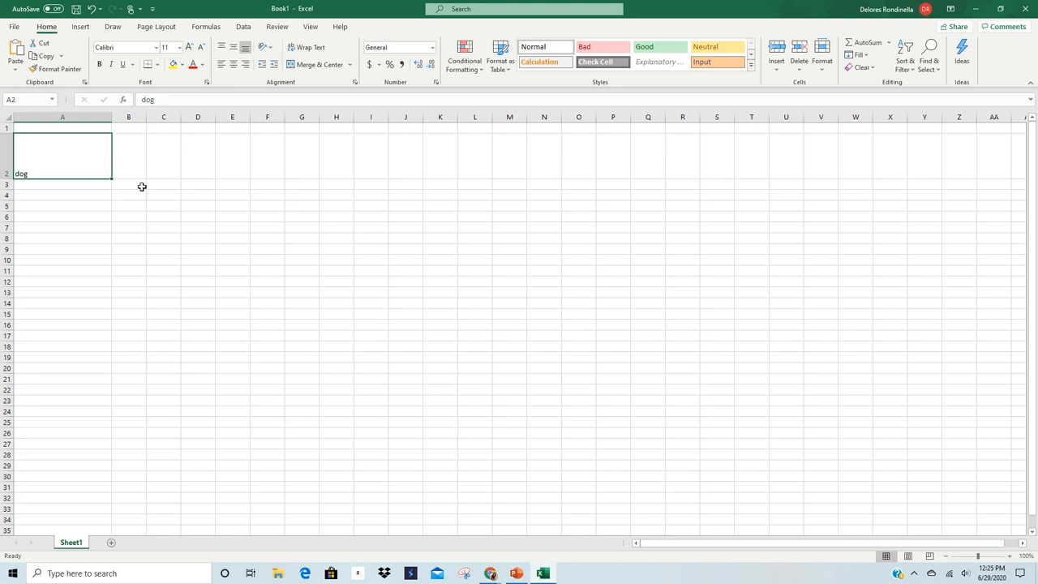
mouse_move(157, 163)
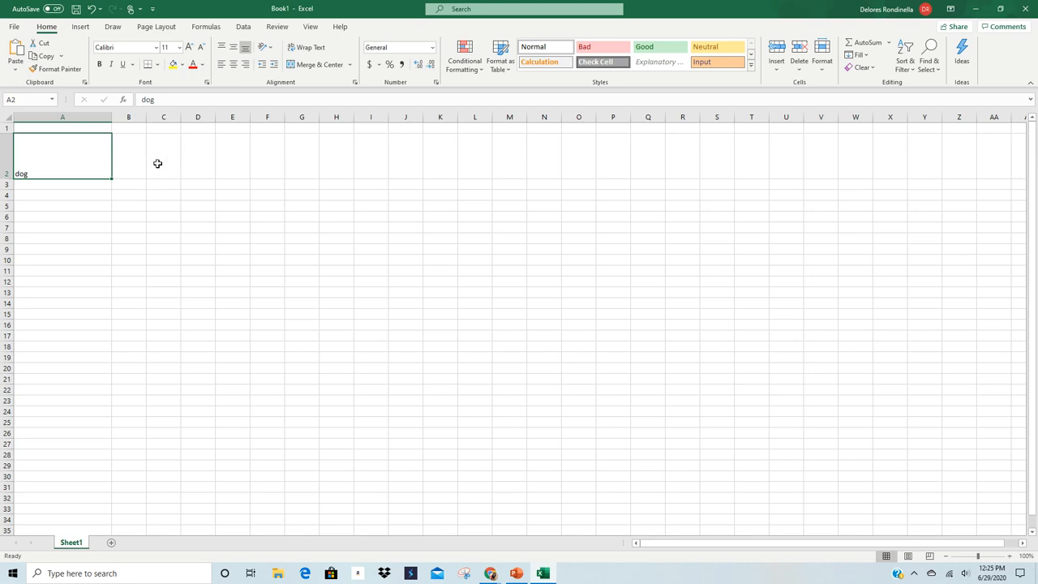
mouse_move(166, 170)
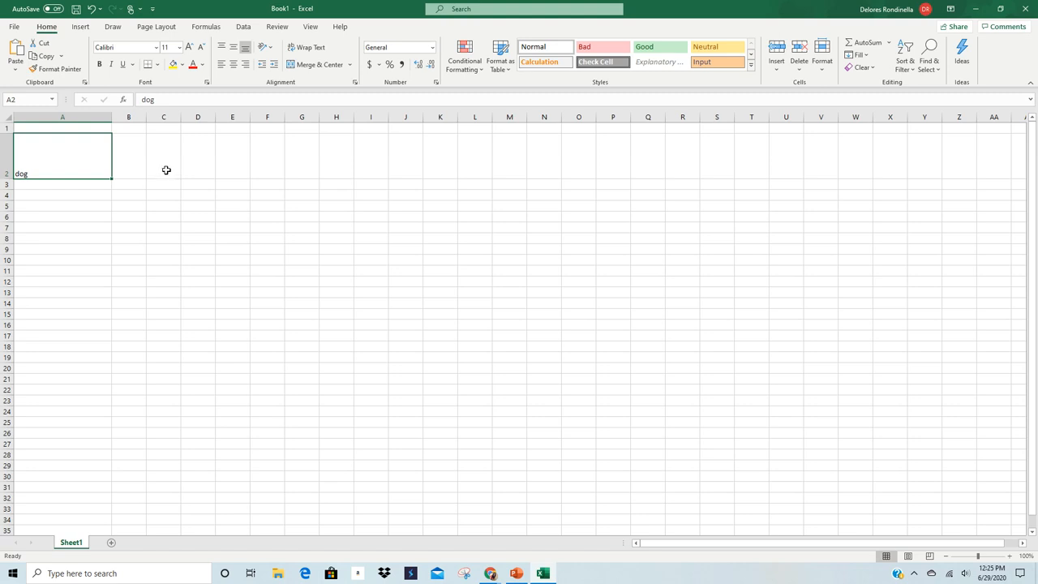
mouse_move(165, 160)
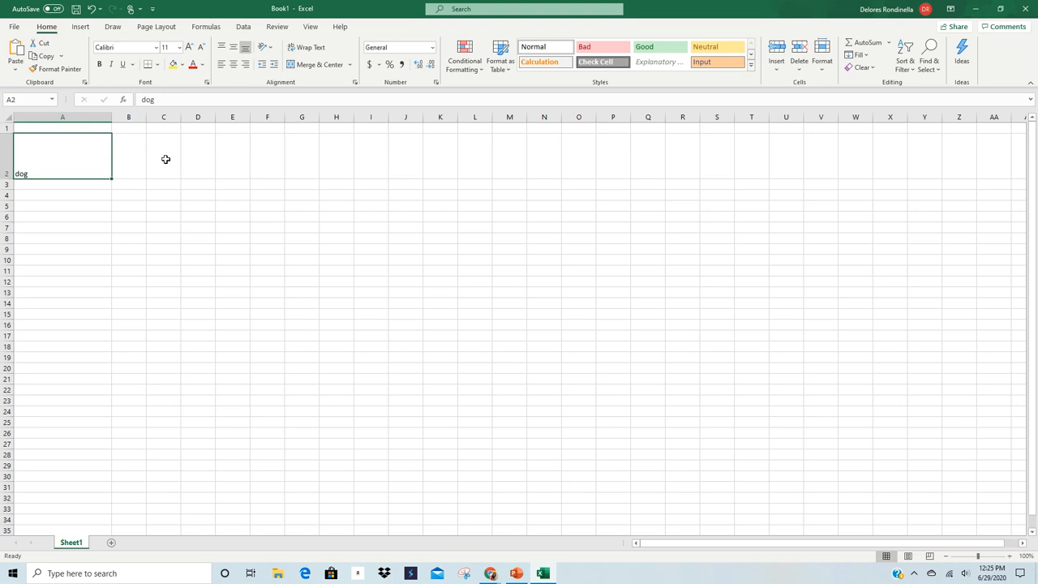
left_click(163, 156)
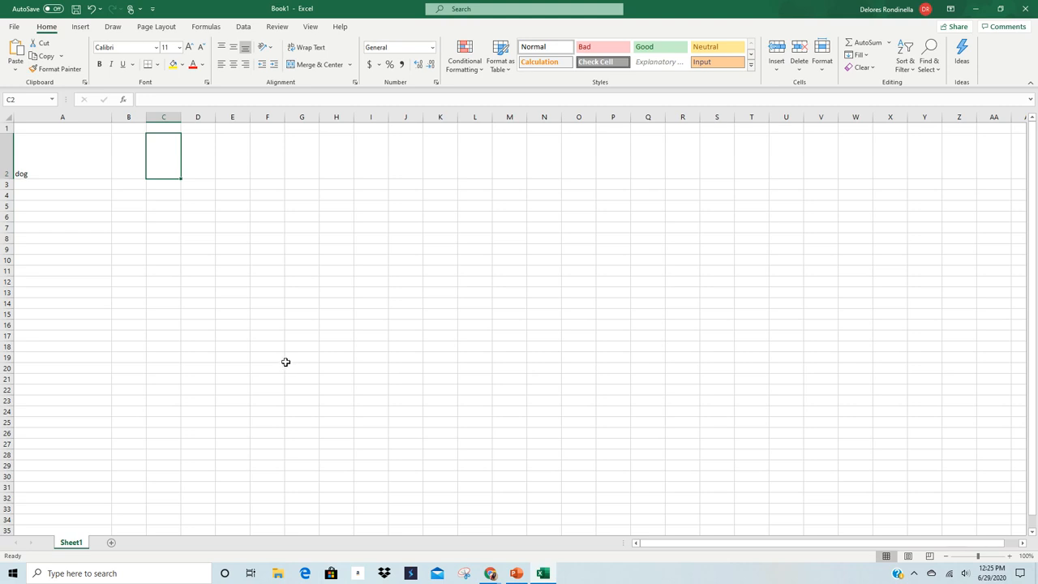
mouse_move(167, 154)
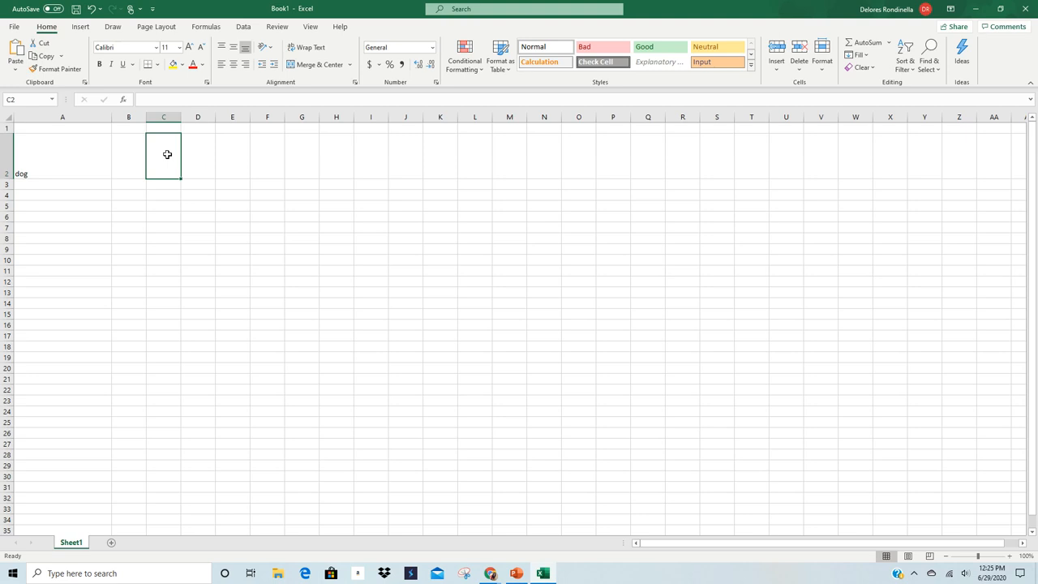
left_click_drag(164, 154, 335, 270)
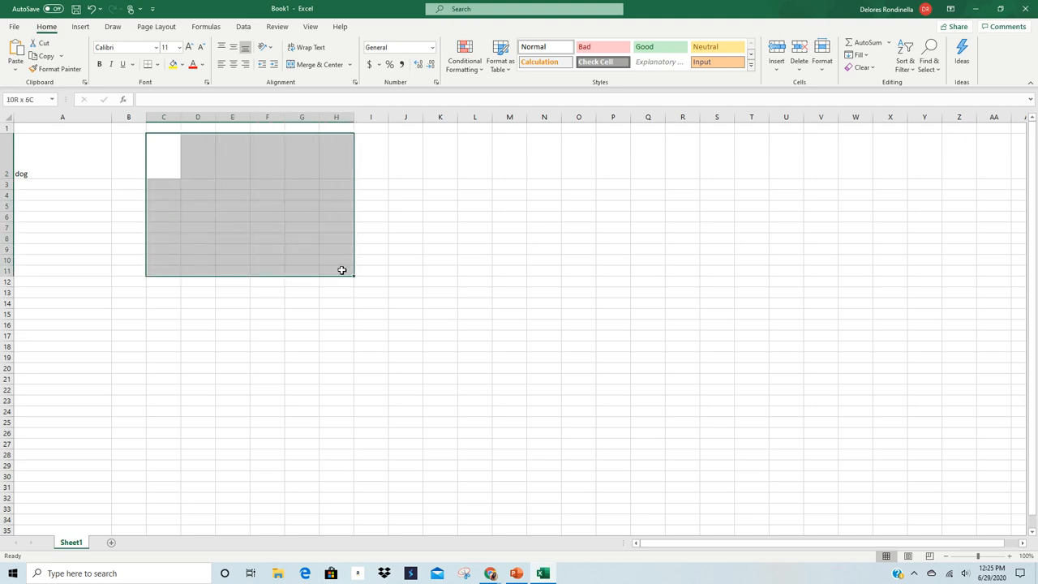
left_click(164, 155)
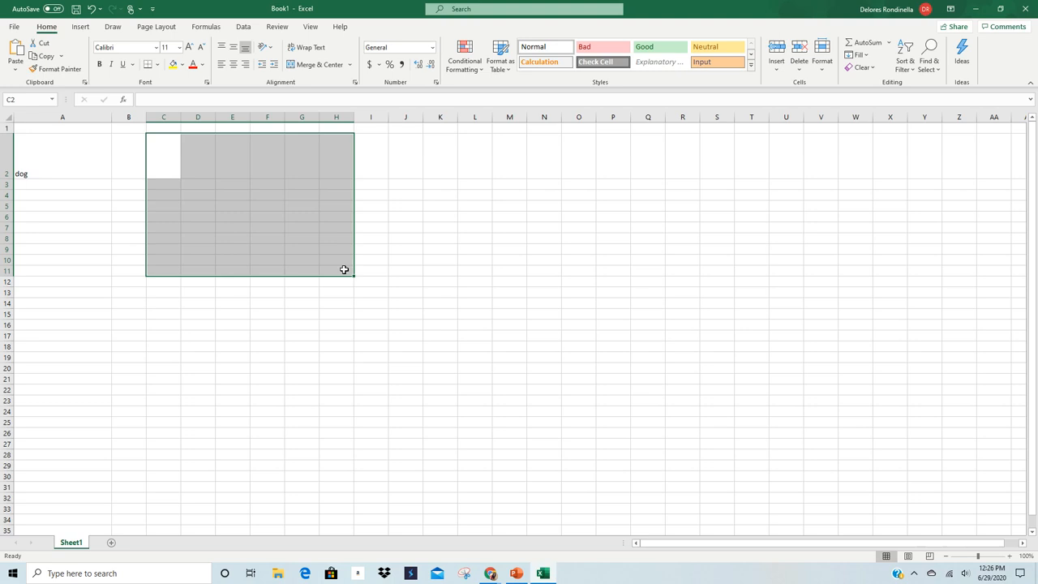
mouse_move(347, 283)
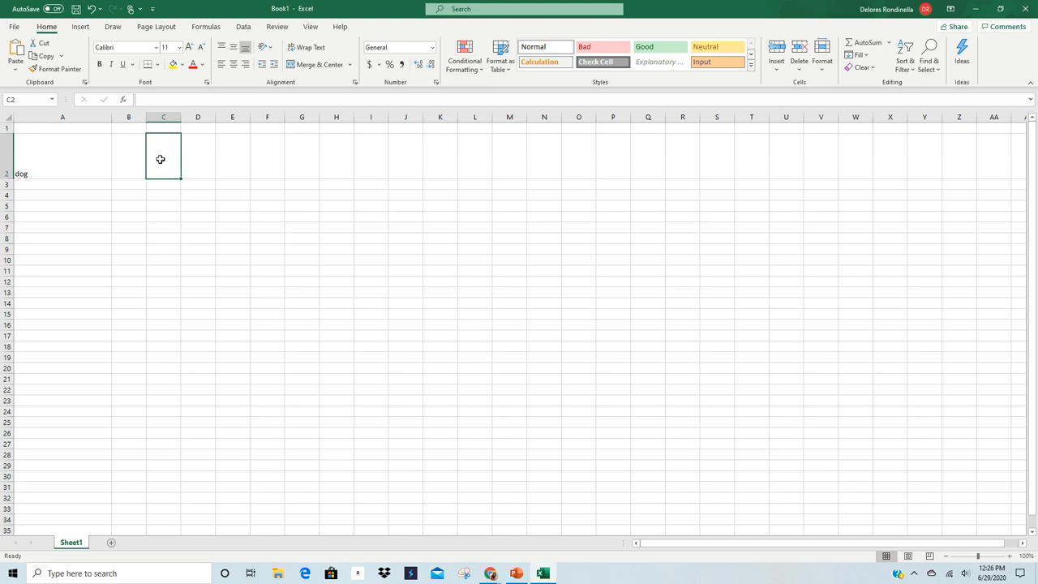
left_click(232, 205)
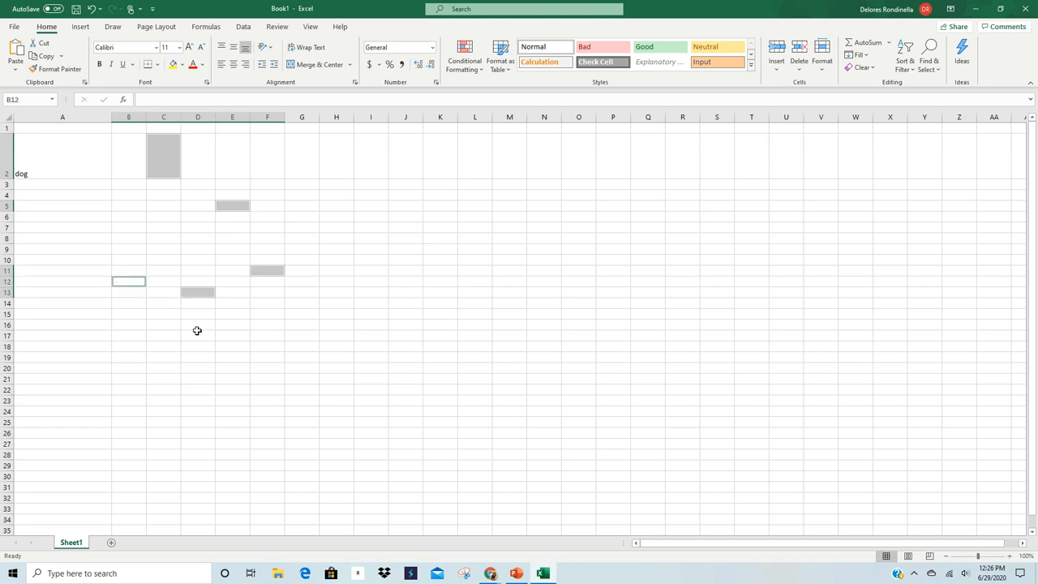
mouse_move(220, 346)
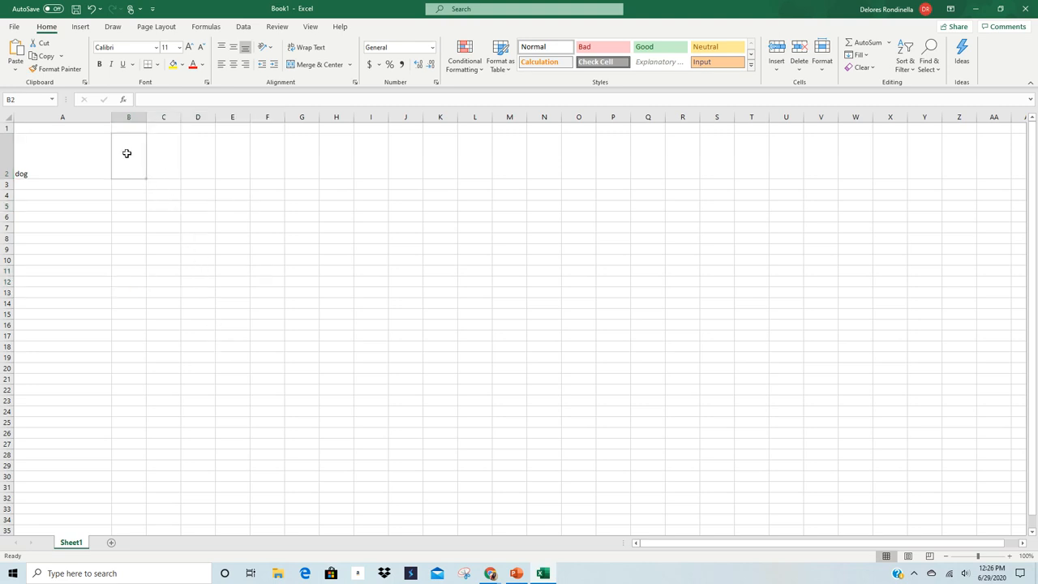
- Move the word dog from cell A2 over to cell K8 by dragging its border
left_click(128, 153)
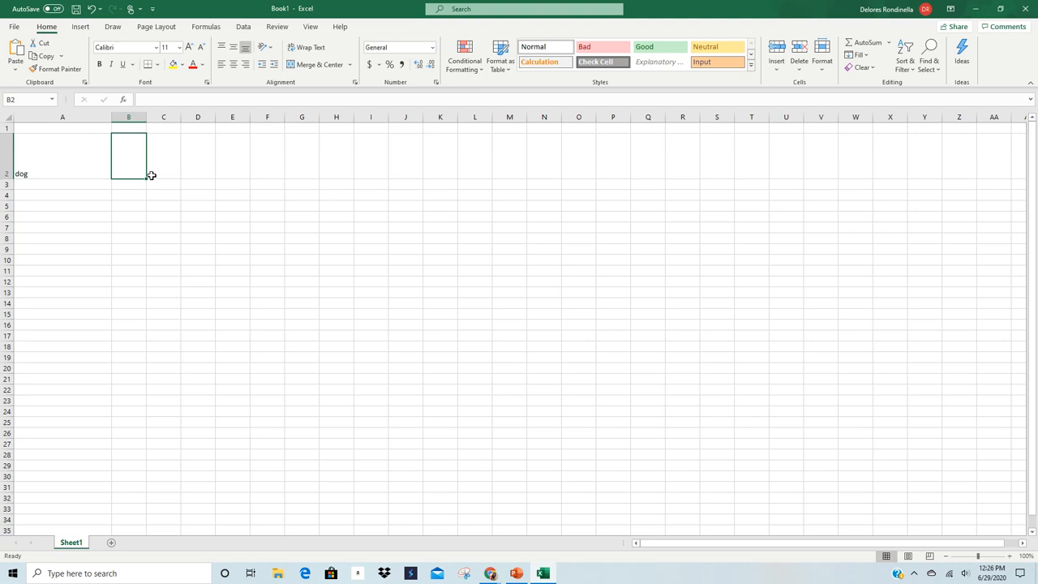
left_click(63, 147)
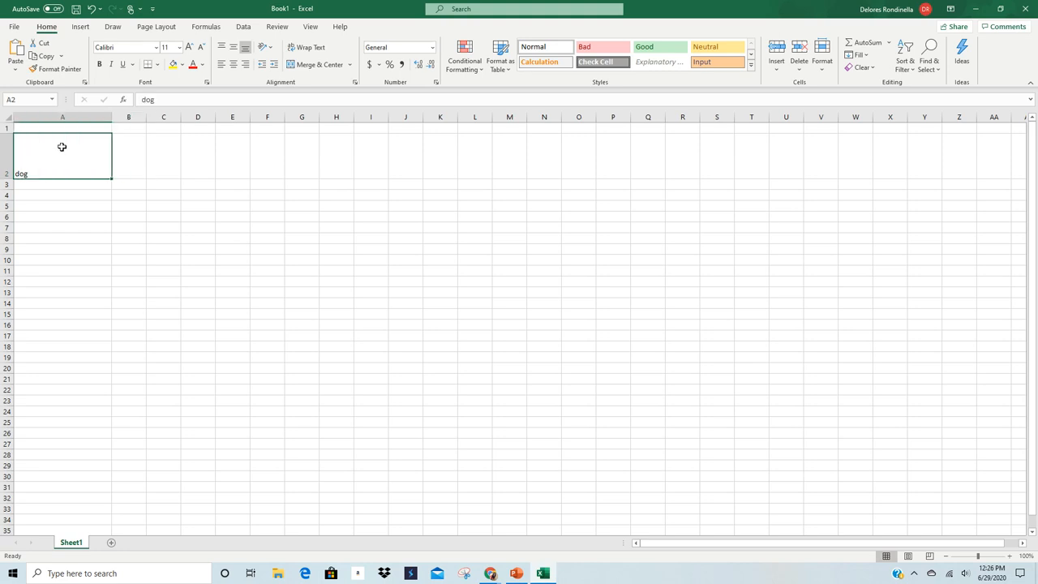
mouse_move(49, 160)
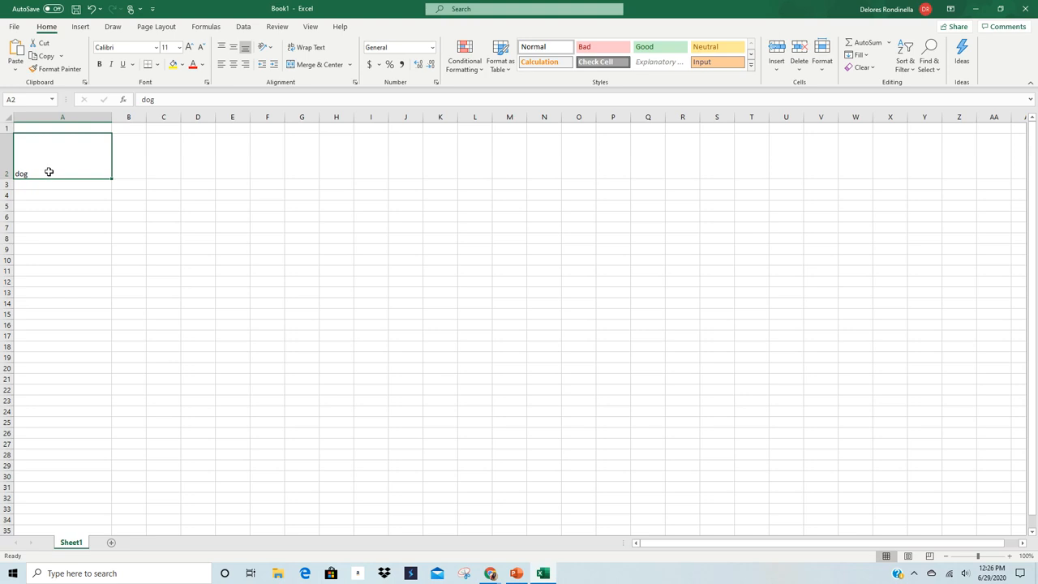
mouse_move(48, 180)
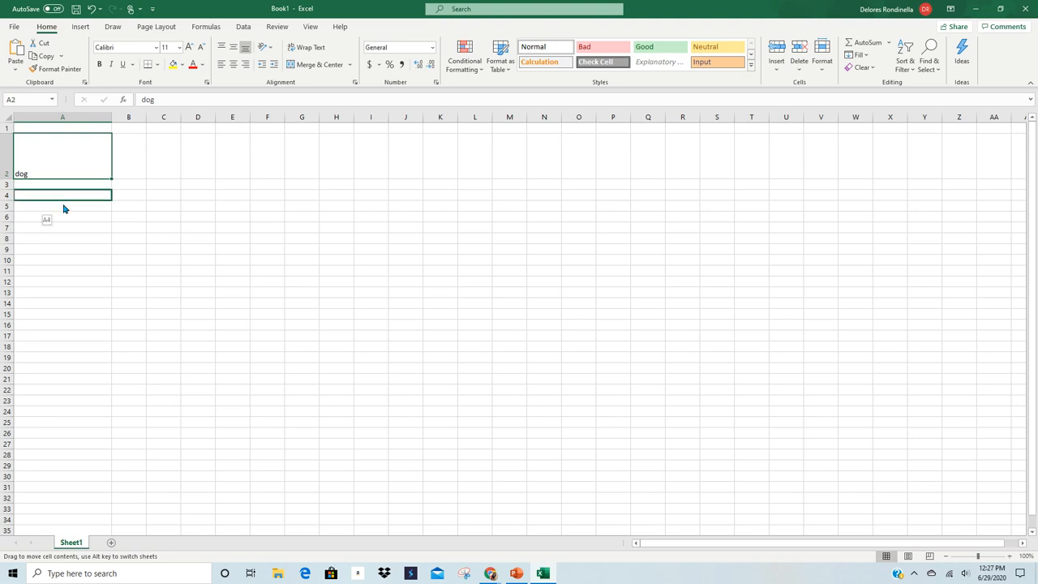
left_click(405, 249)
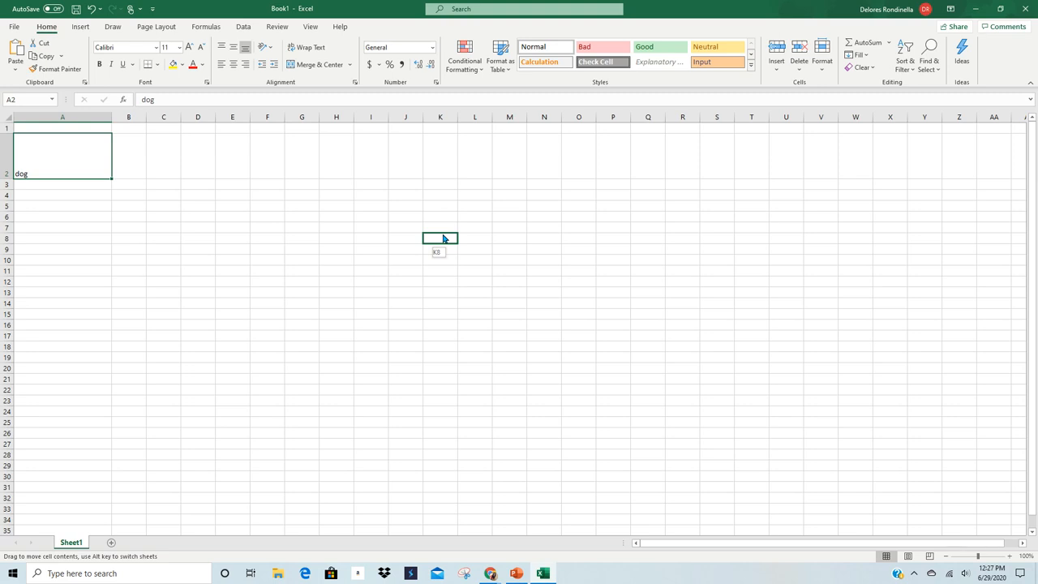
left_click_drag(63, 154, 439, 238)
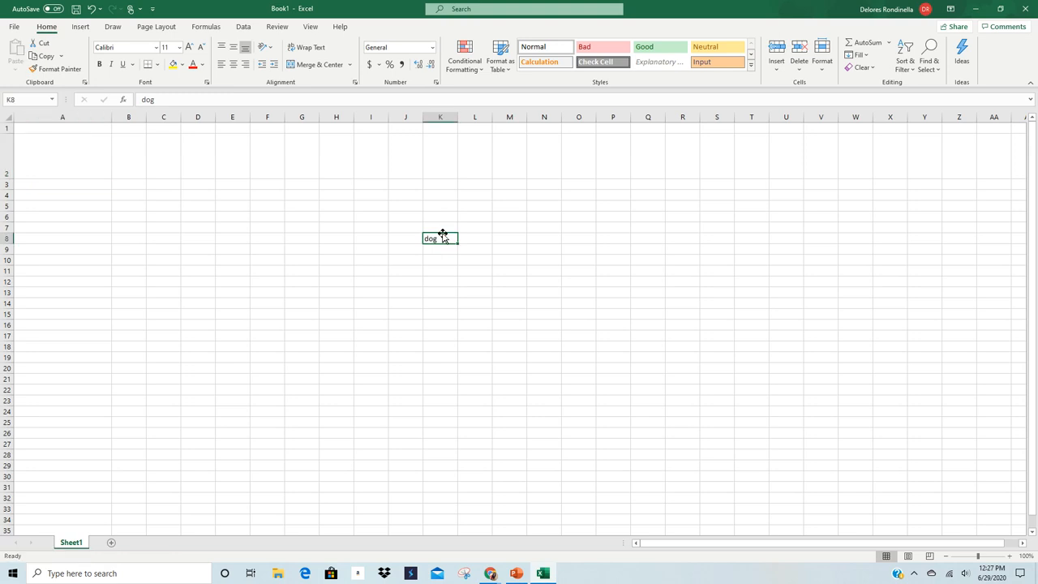
mouse_move(525, 328)
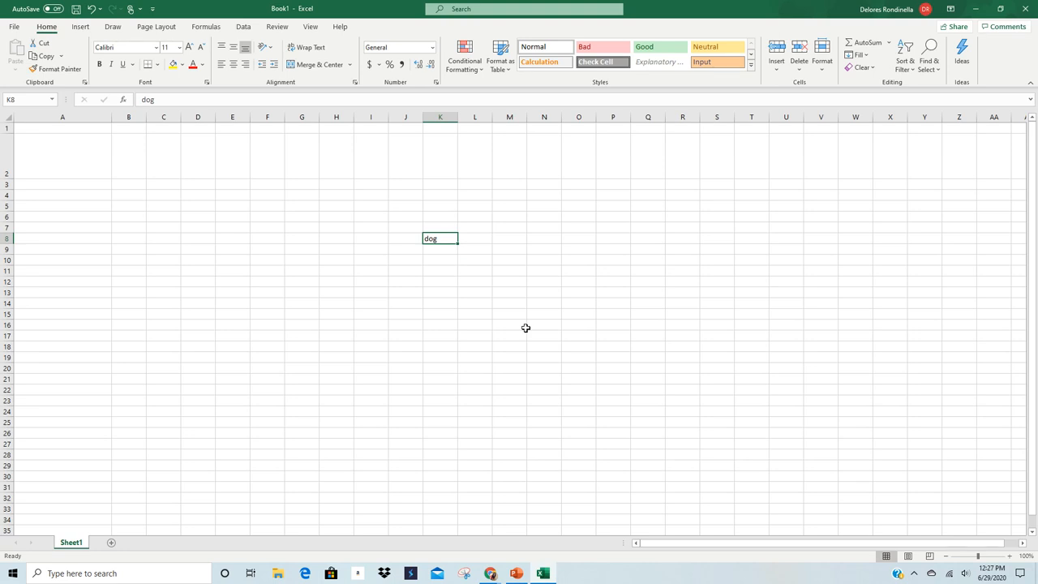
mouse_move(467, 285)
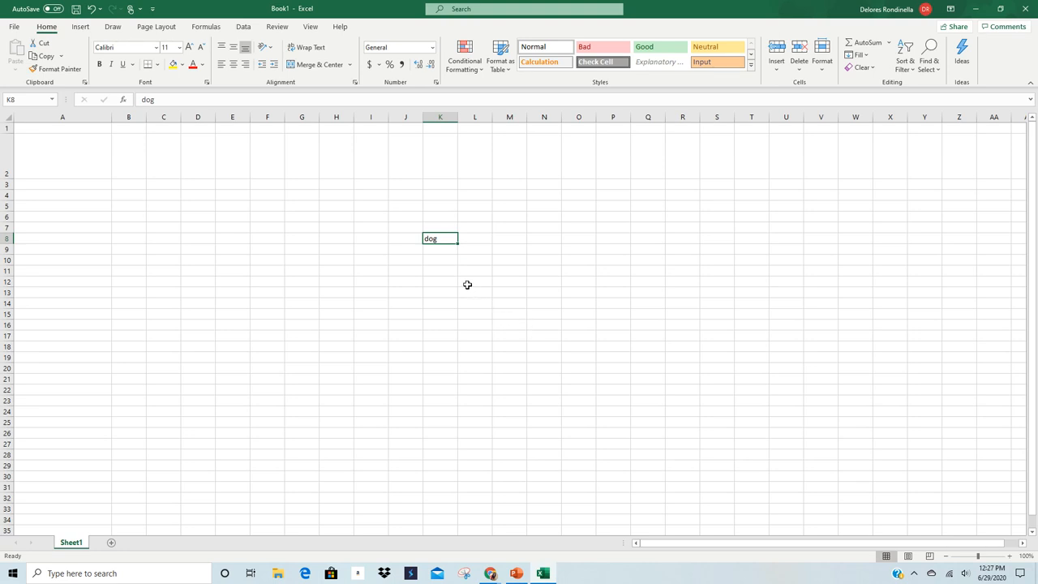
mouse_move(444, 244)
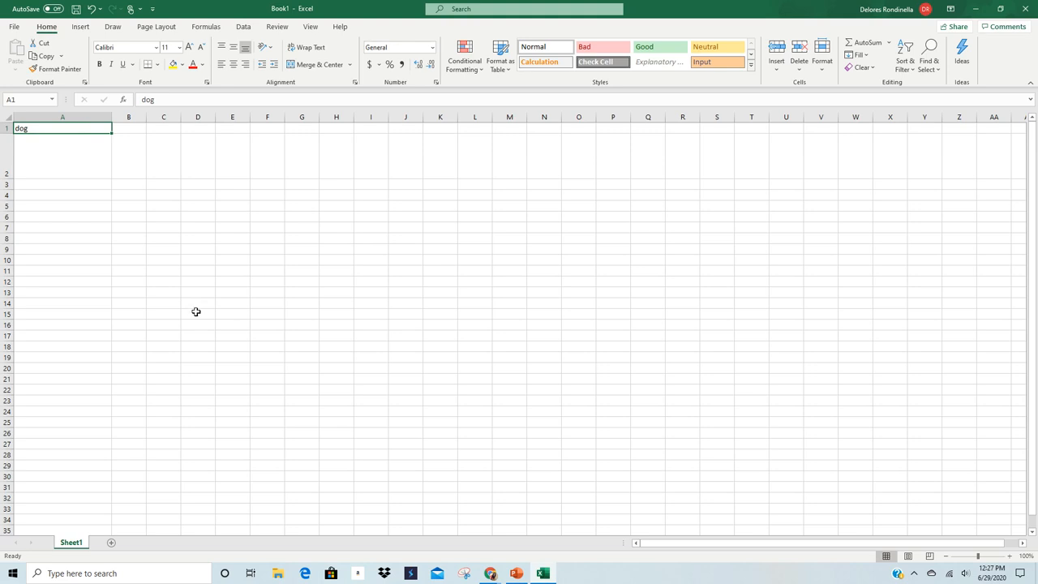
mouse_move(192, 309)
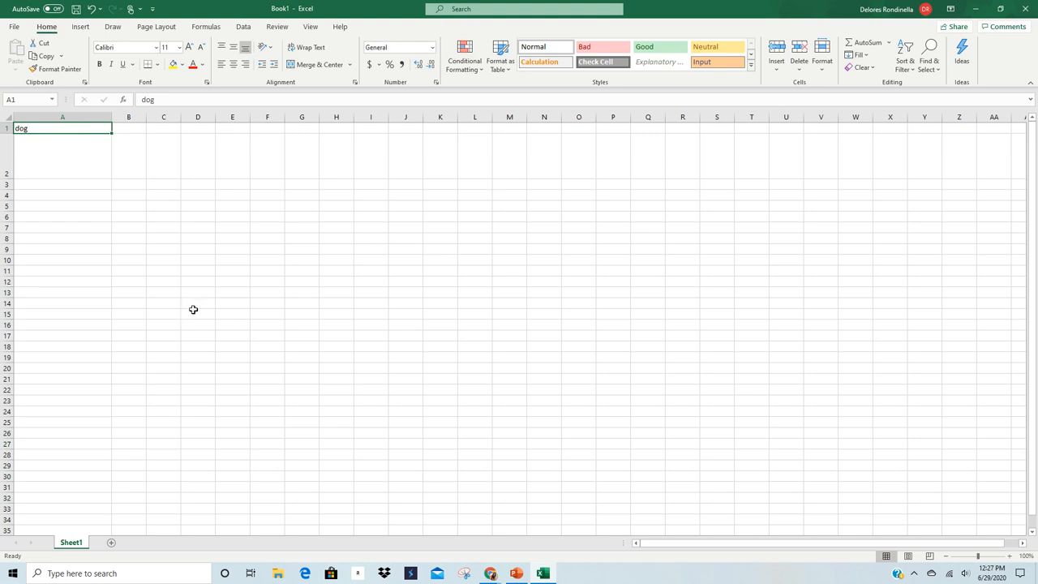
mouse_move(193, 304)
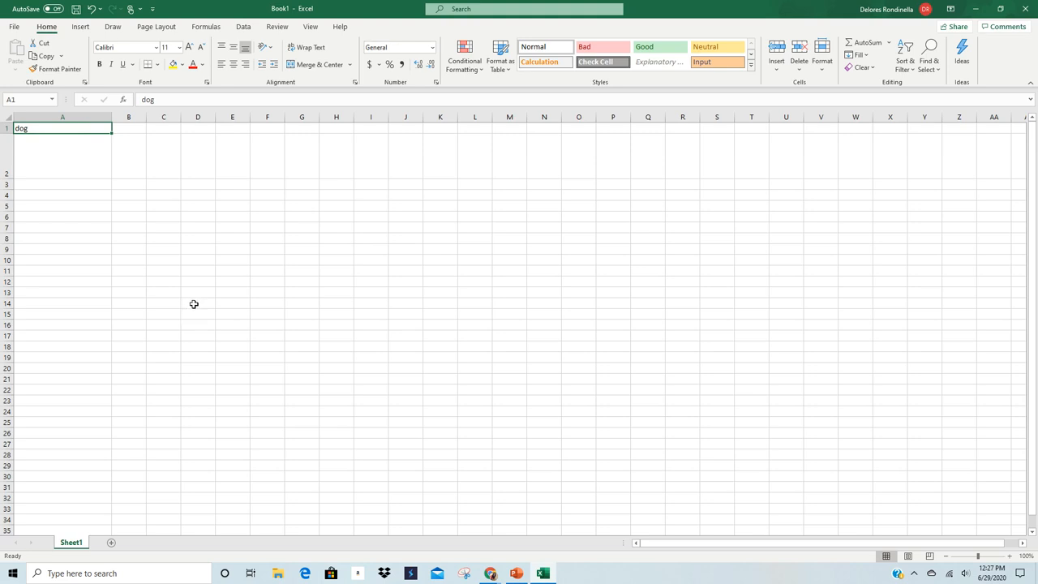
mouse_move(128, 188)
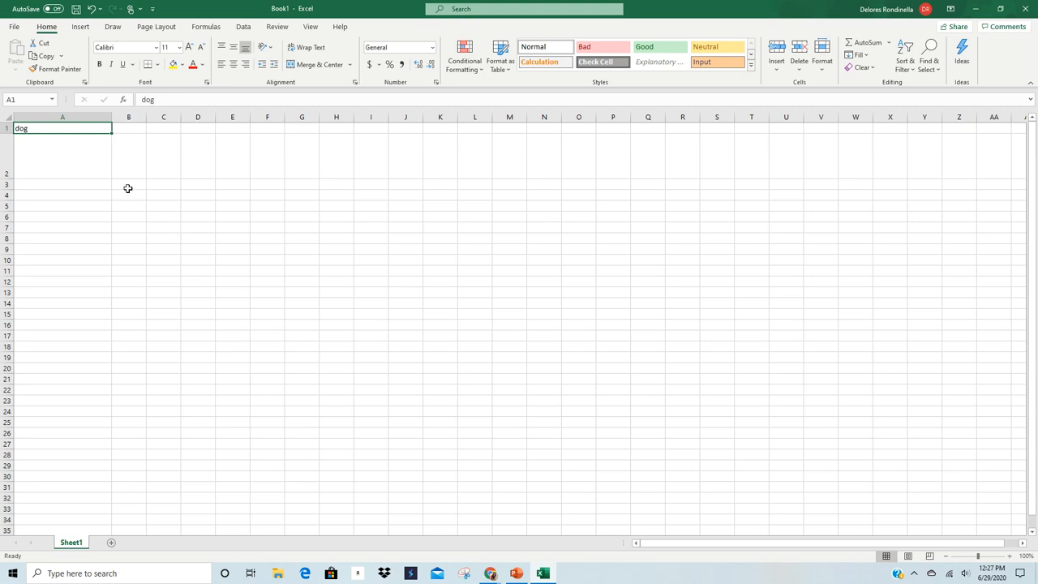
mouse_move(118, 141)
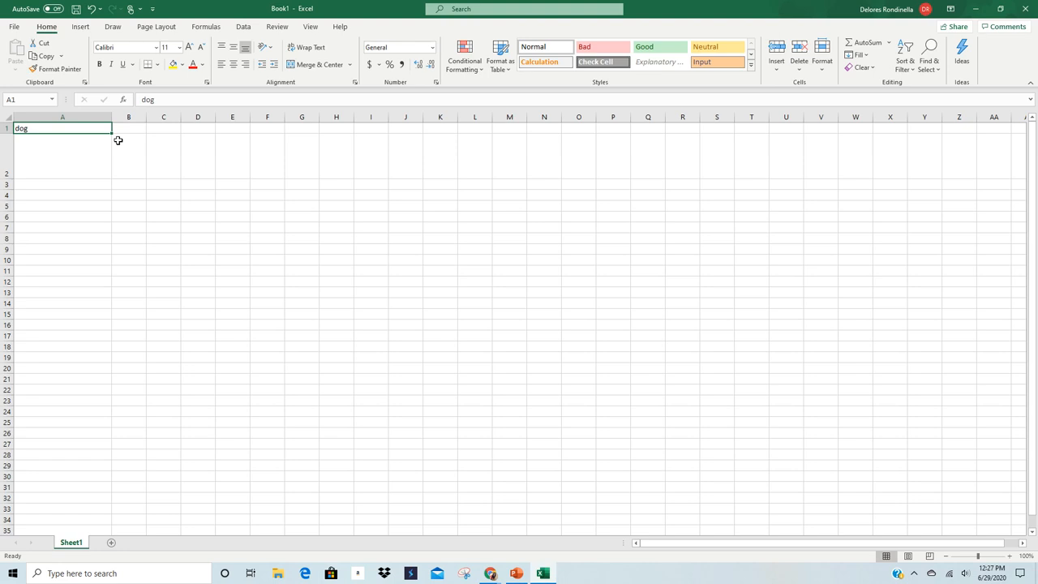
mouse_move(116, 139)
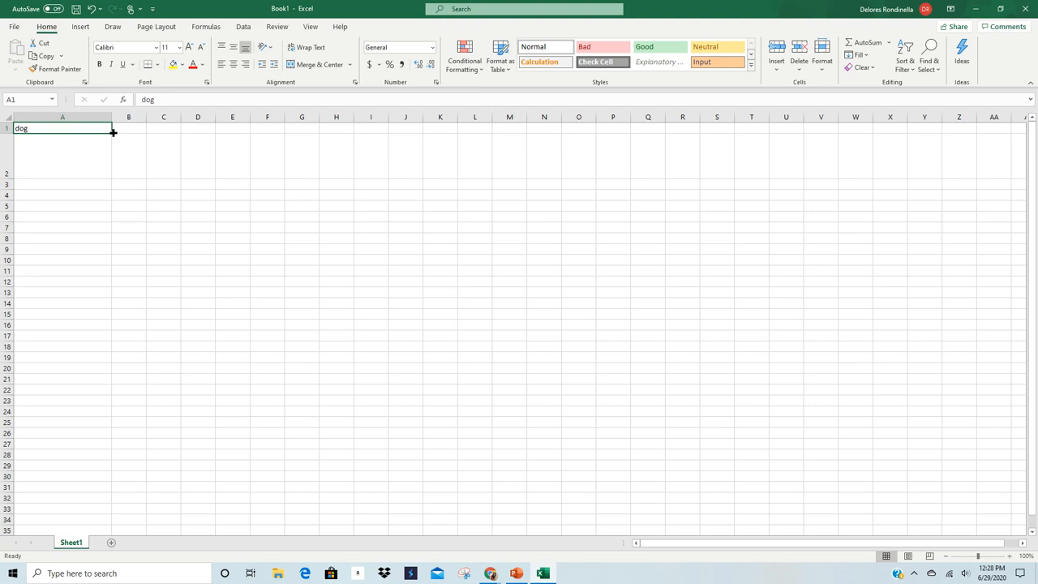
- Autofill dog from A1 down column A through row 12 with the fill handle
left_click_drag(113, 132, 108, 194)
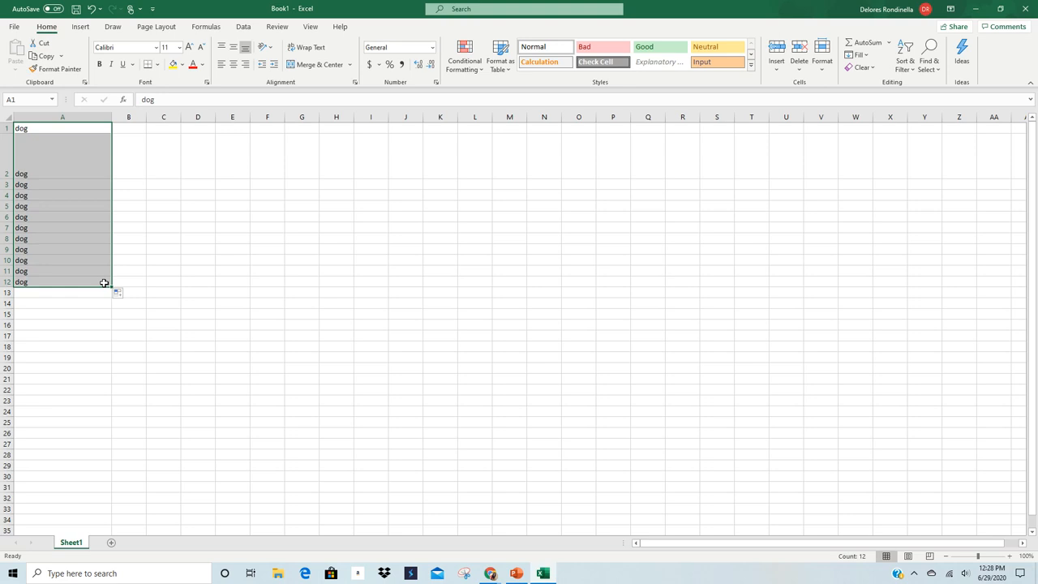
mouse_move(196, 133)
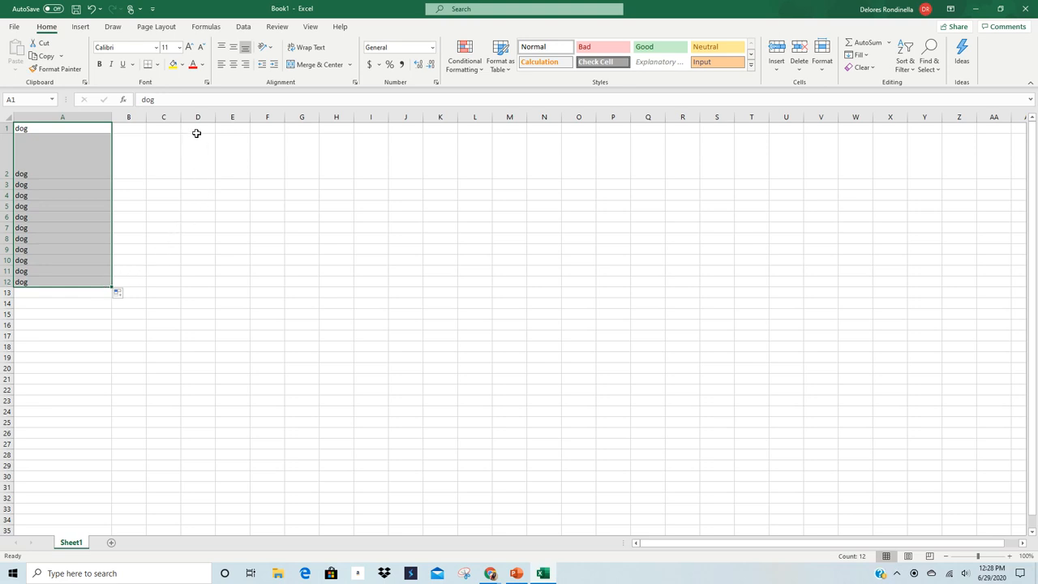
- Enter the date 1/1/2020 (Jan-20) in D1 and fill it down column D as a monthly series
left_click(198, 128)
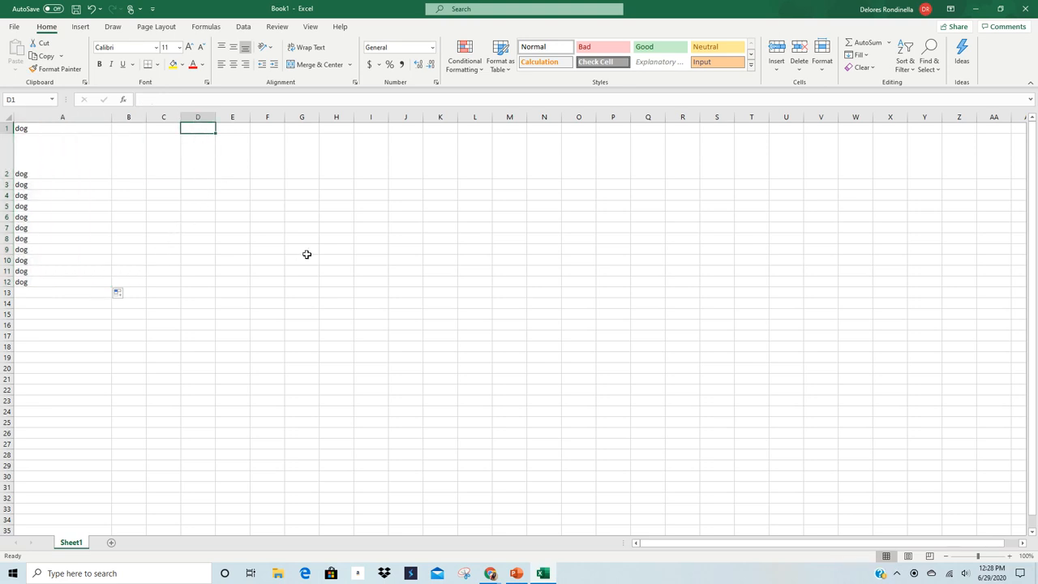
type("Jan 2")
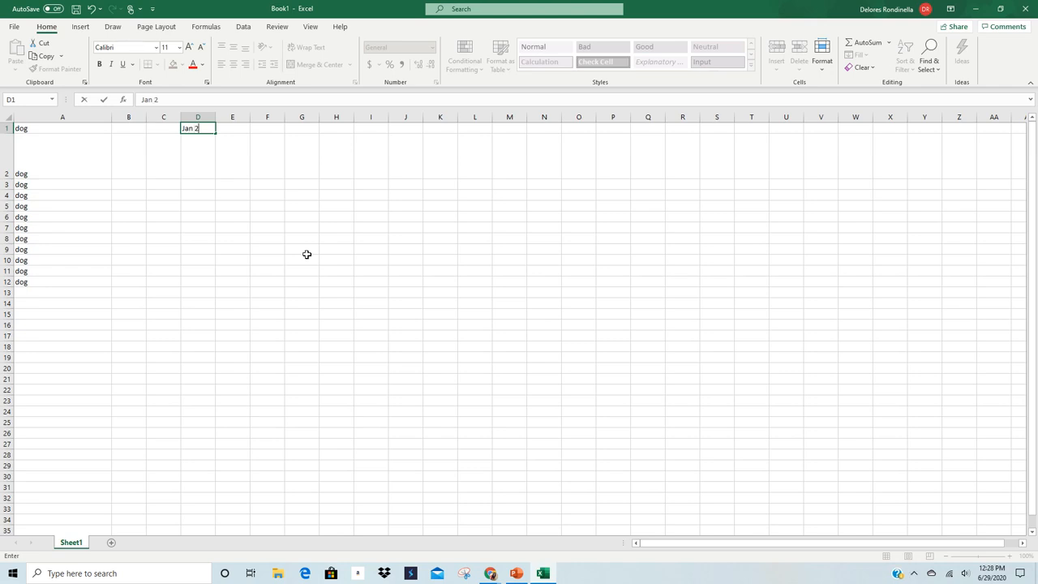
type("020")
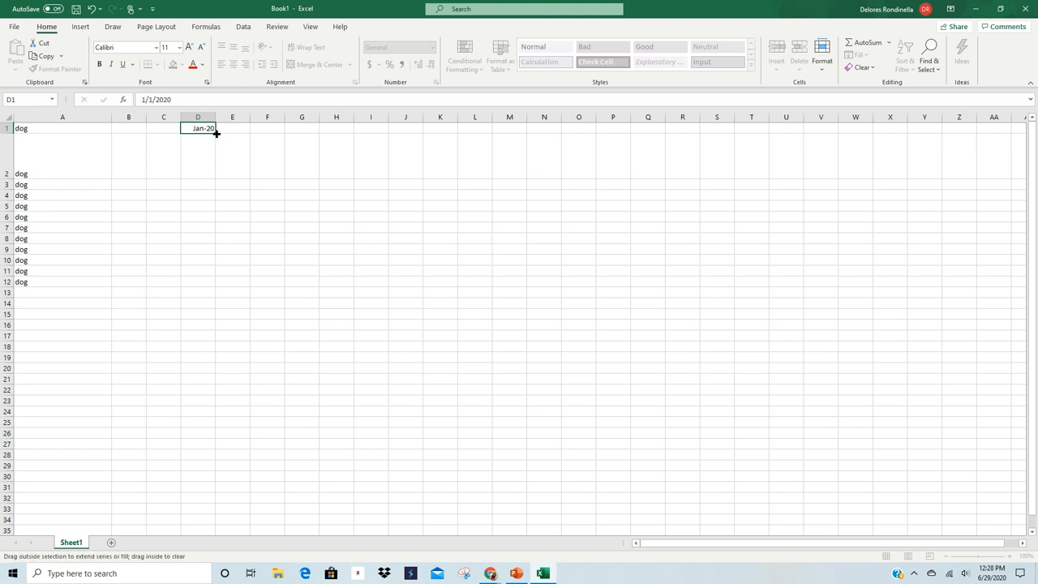
left_click_drag(215, 133, 206, 244)
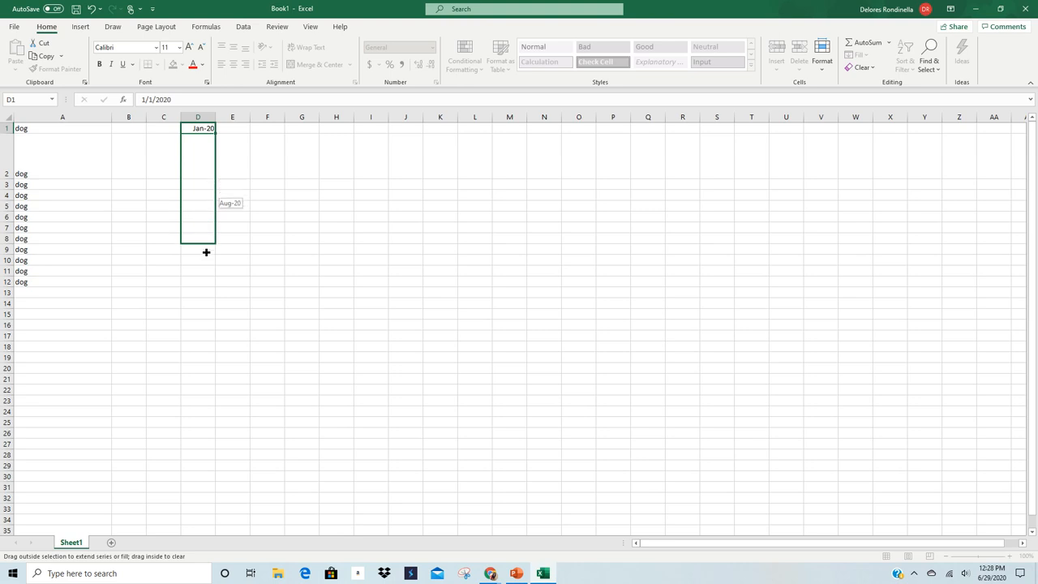